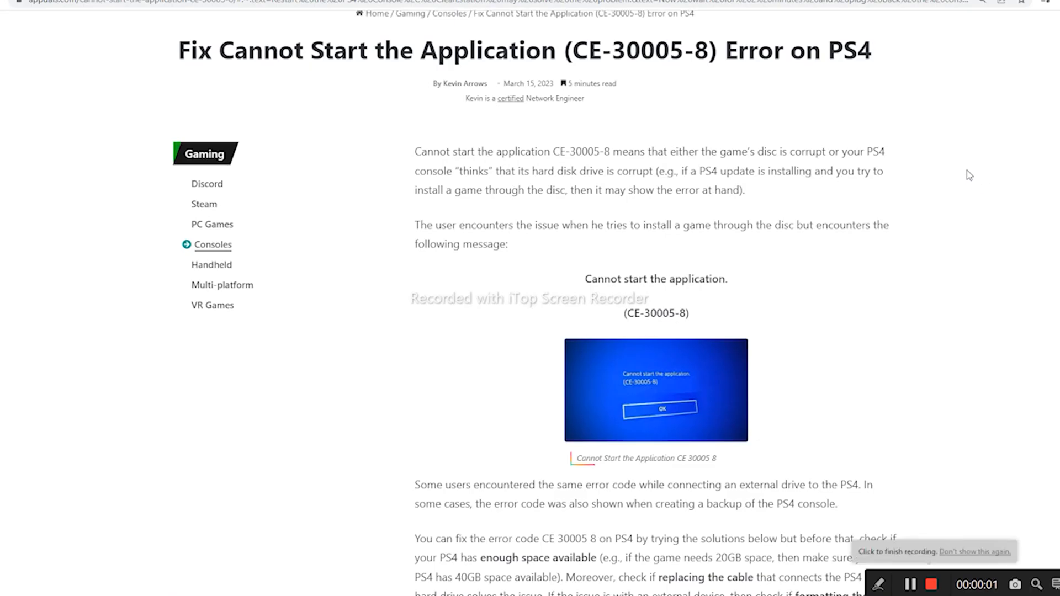
pyautogui.moveTo(360, 96)
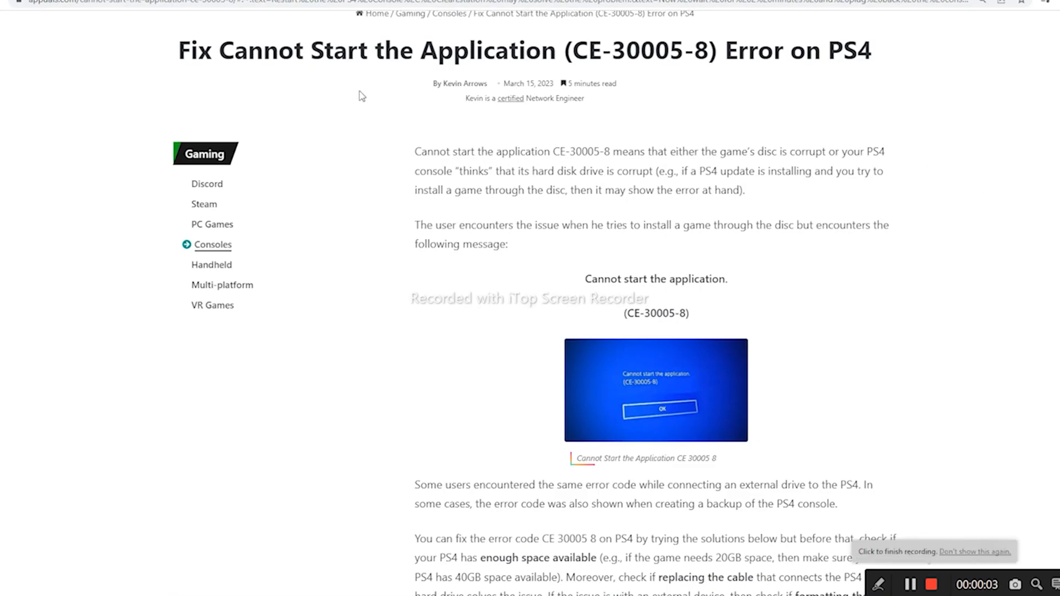
# Highlight the title words "Fix Cannot Start the Application"
pyautogui.moveTo(177, 51); pyautogui.dragTo(309, 57)
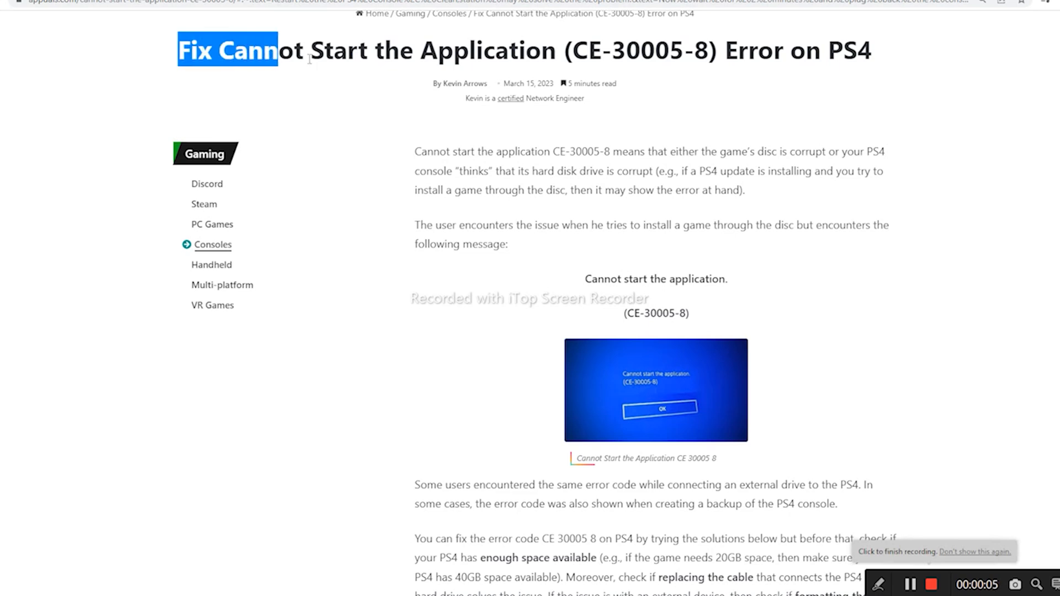
pyautogui.moveTo(276, 50); pyautogui.dragTo(561, 50)
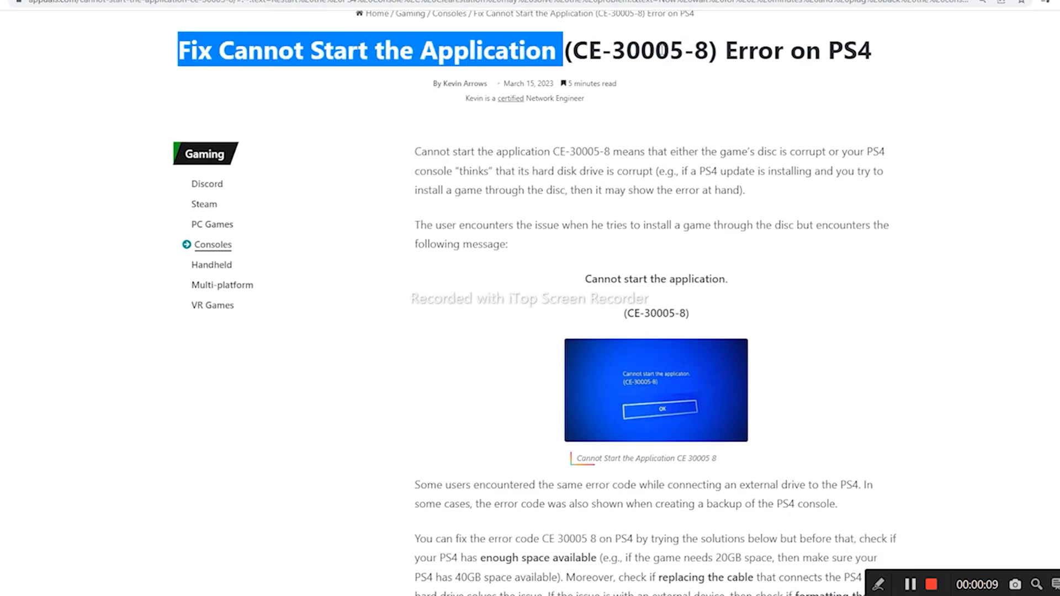
pyautogui.moveTo(793, 61)
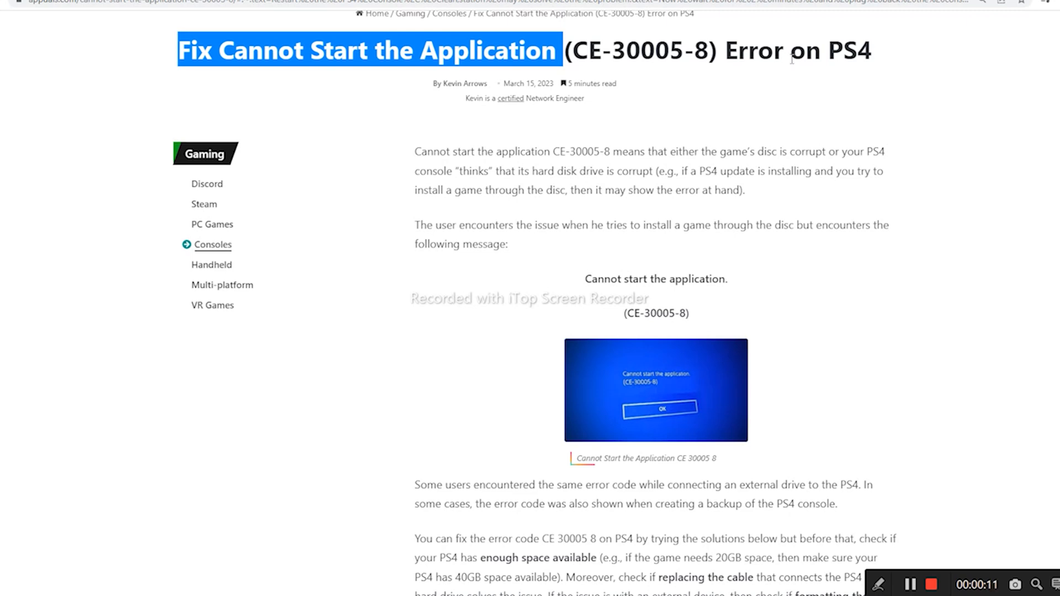
pyautogui.moveTo(614, 77)
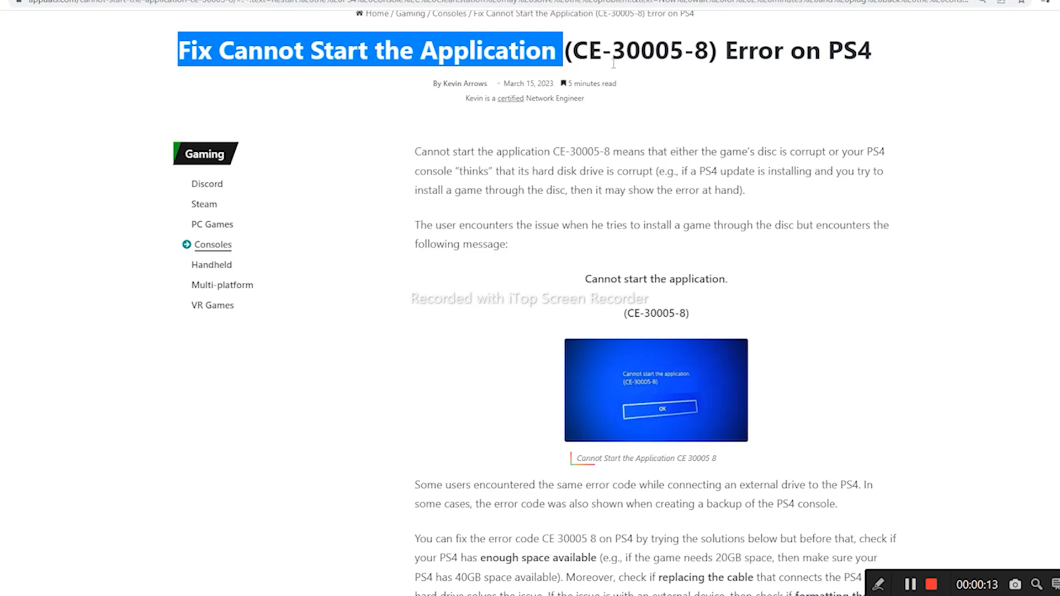
pyautogui.moveTo(744, 32)
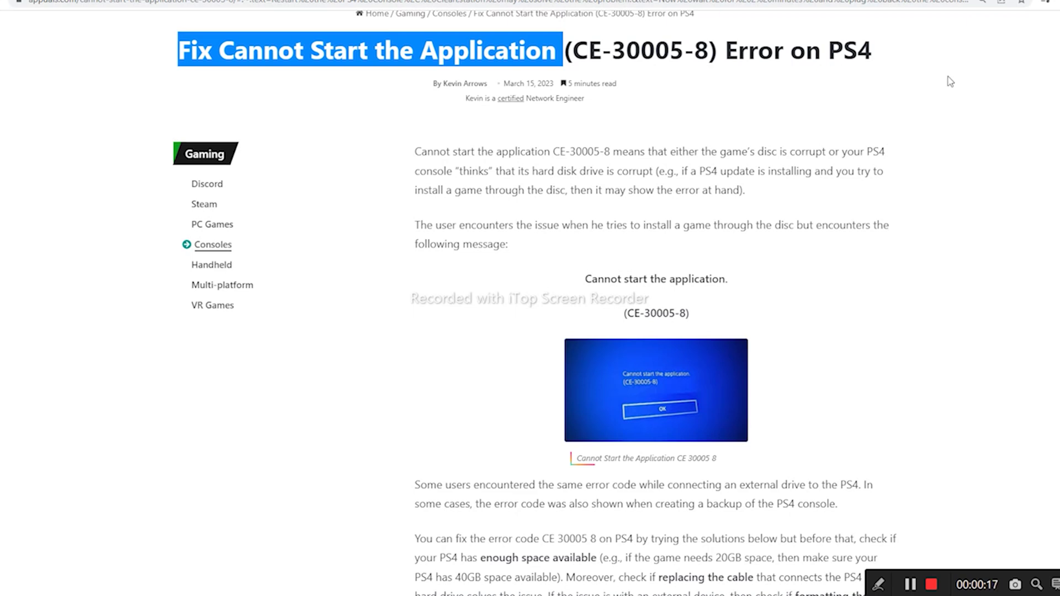
pyautogui.moveTo(1020, 152)
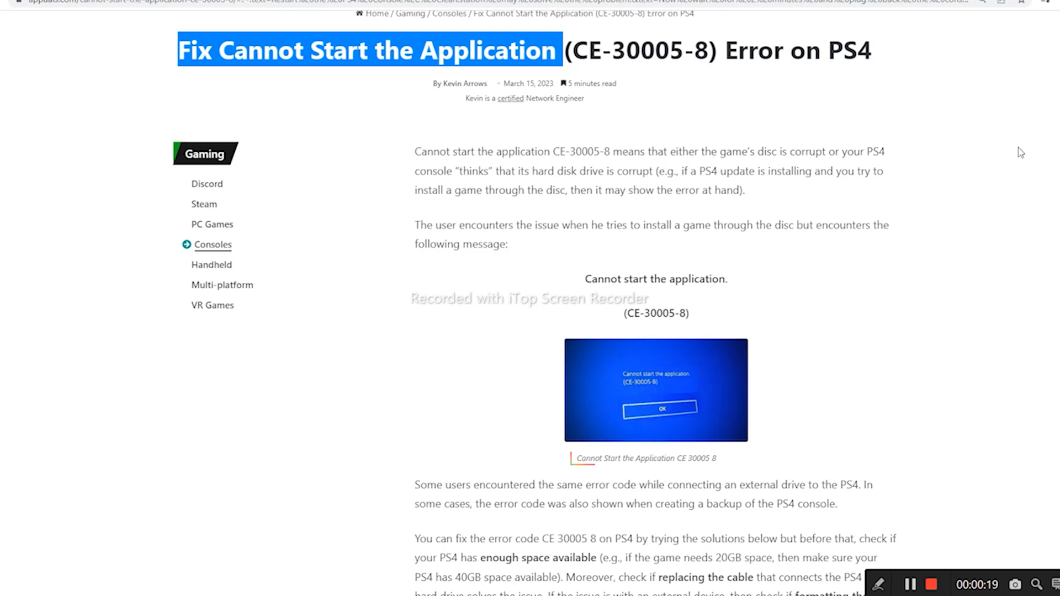
# Scroll to fix 1 and highlight "Restart the PS4 Console" in its heading
pyautogui.scroll(-3)
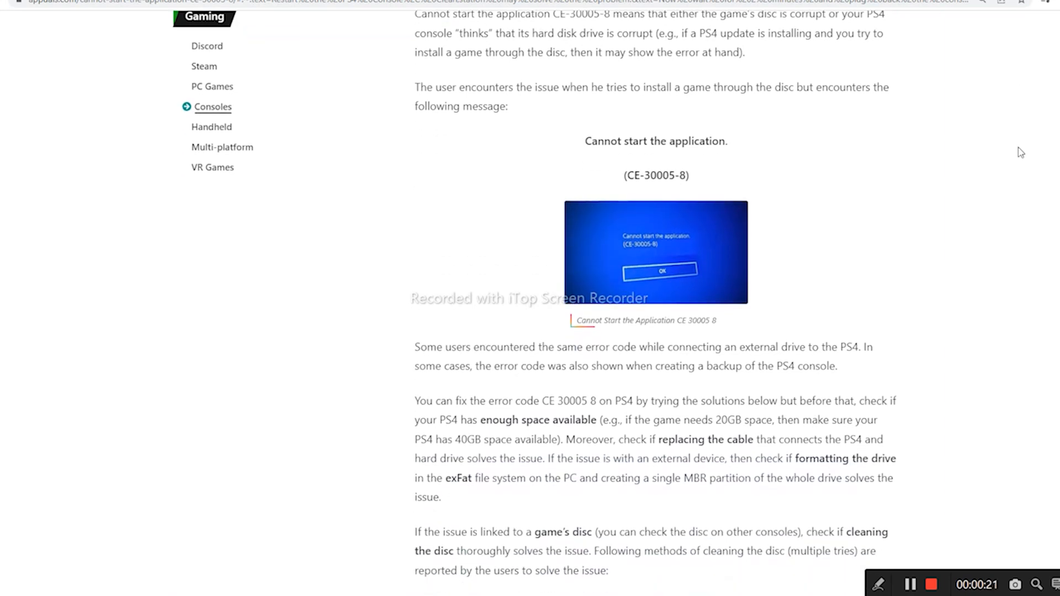
pyautogui.scroll(-3)
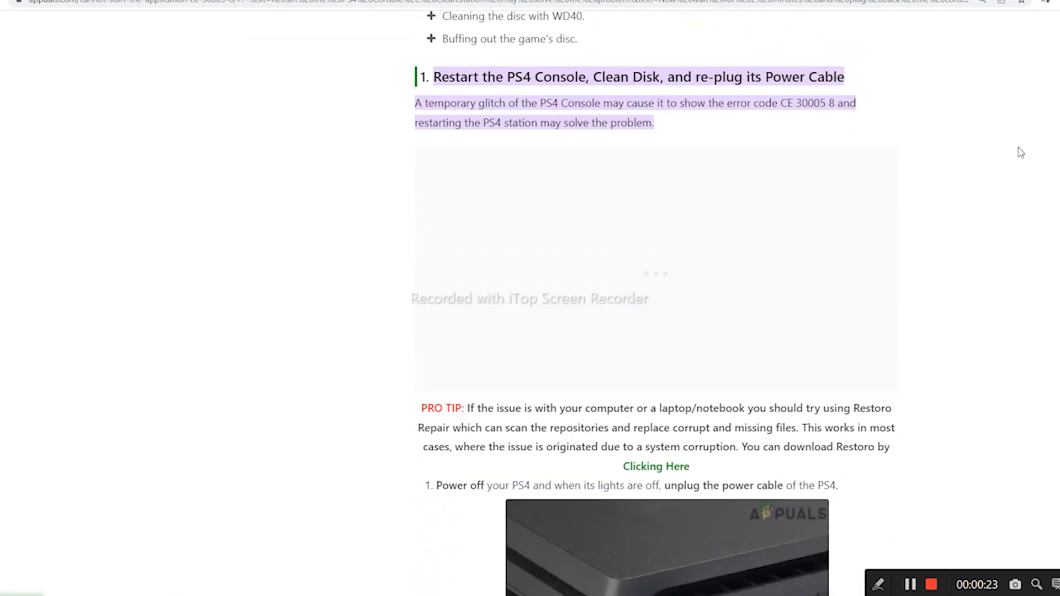
pyautogui.moveTo(418, 77); pyautogui.dragTo(459, 76)
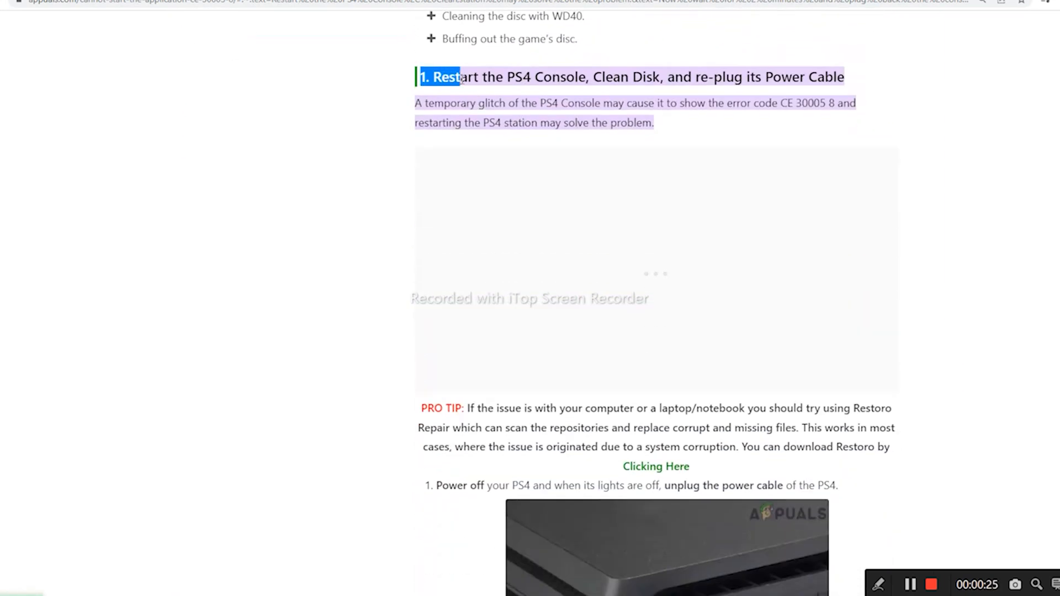
pyautogui.moveTo(459, 76); pyautogui.dragTo(582, 76)
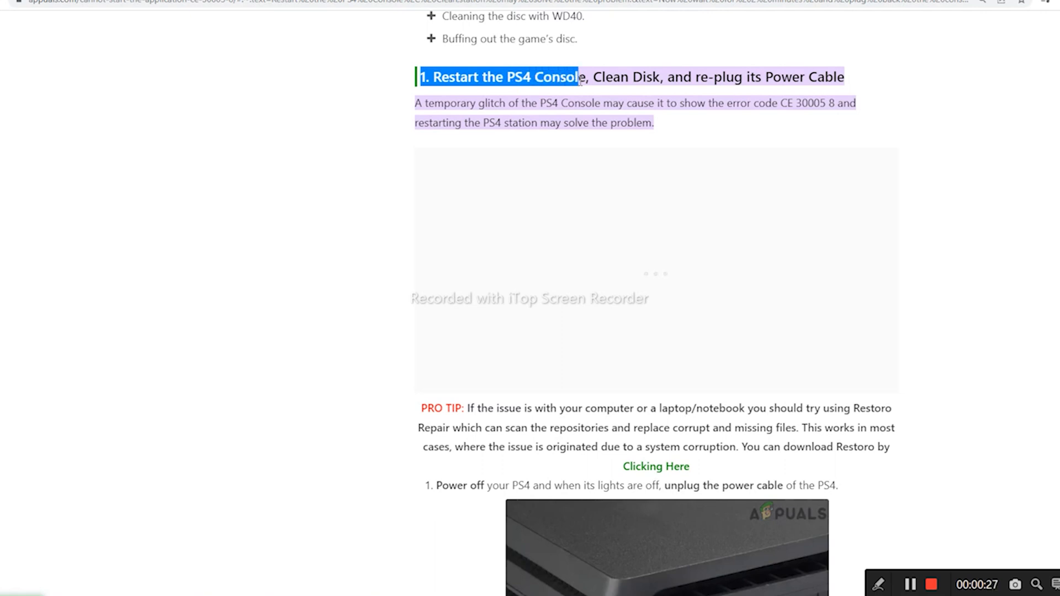
pyautogui.moveTo(774, 100)
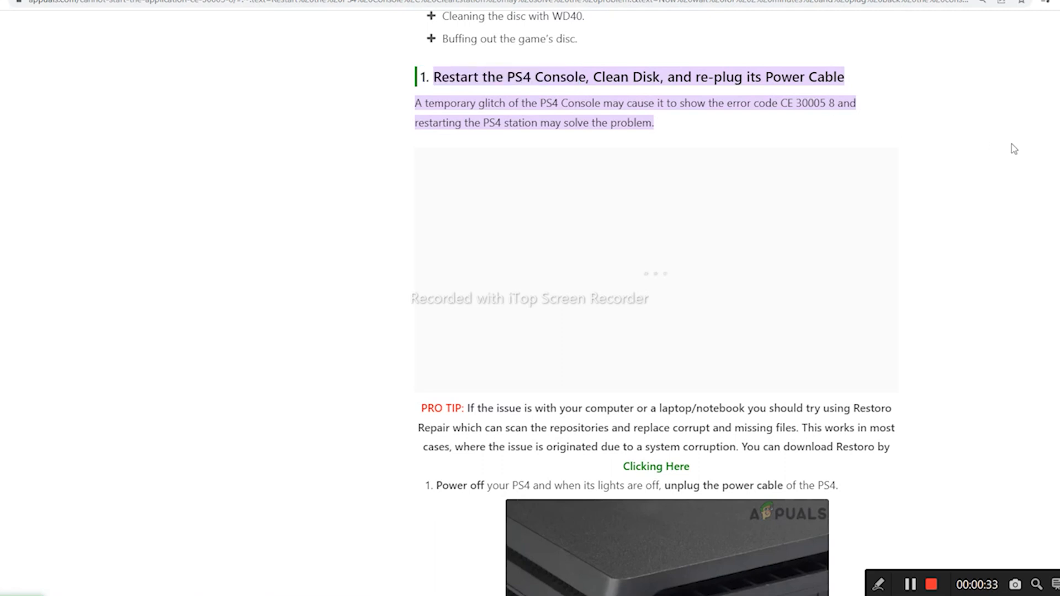
pyautogui.moveTo(994, 134)
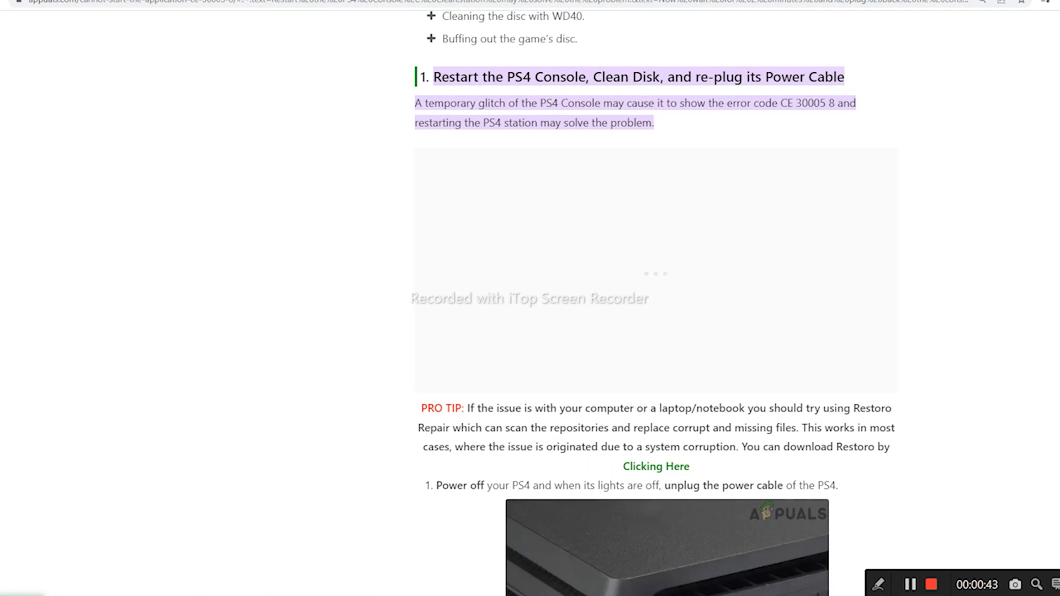
# Scroll through the restart steps and highlight "Then power on" in step 4
pyautogui.scroll(-3)
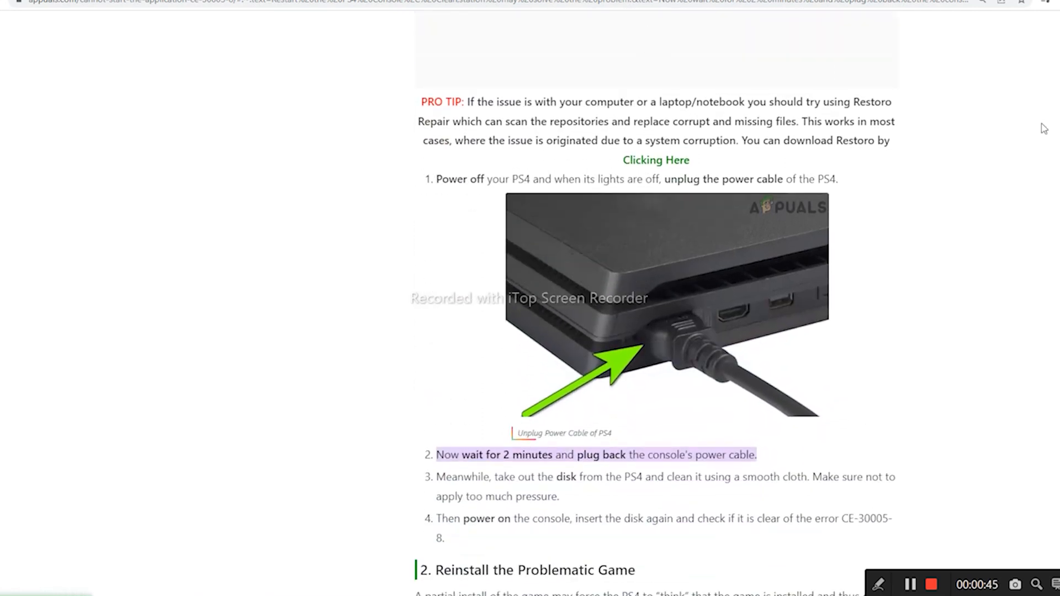
pyautogui.scroll(-3)
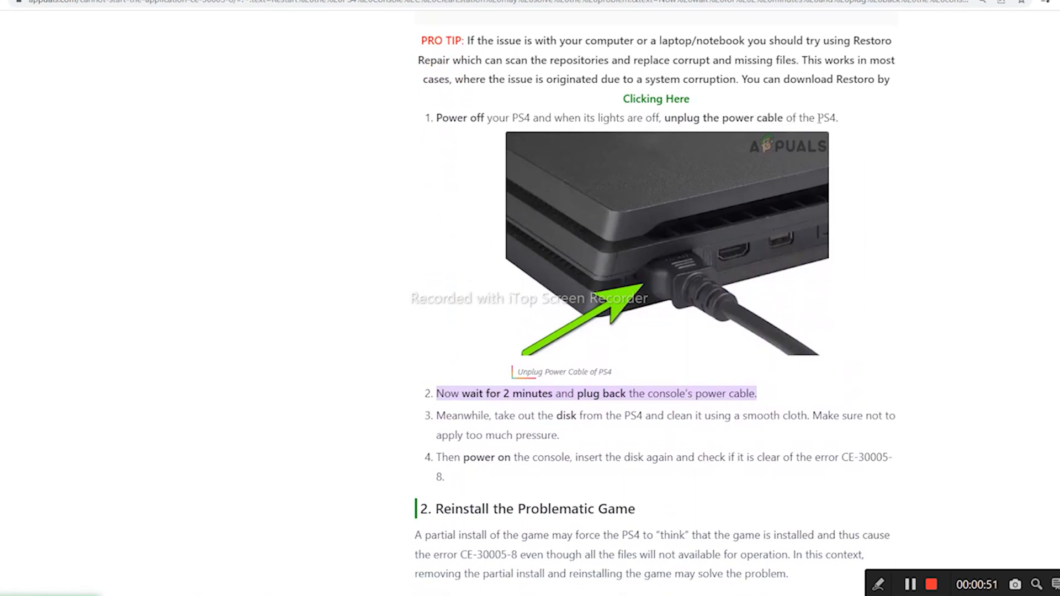
pyautogui.scroll(-3)
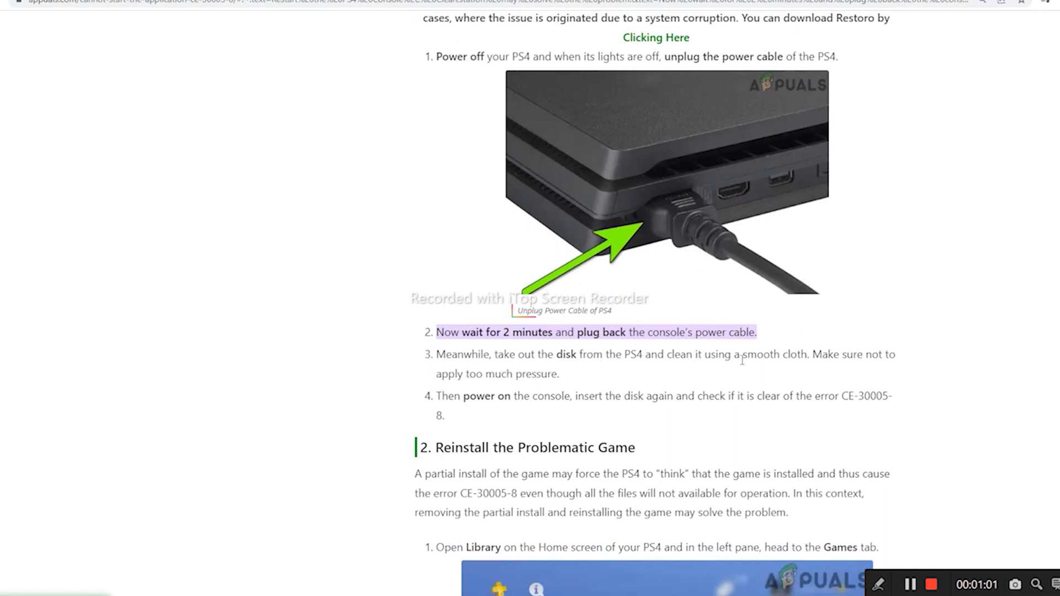
pyautogui.moveTo(725, 351)
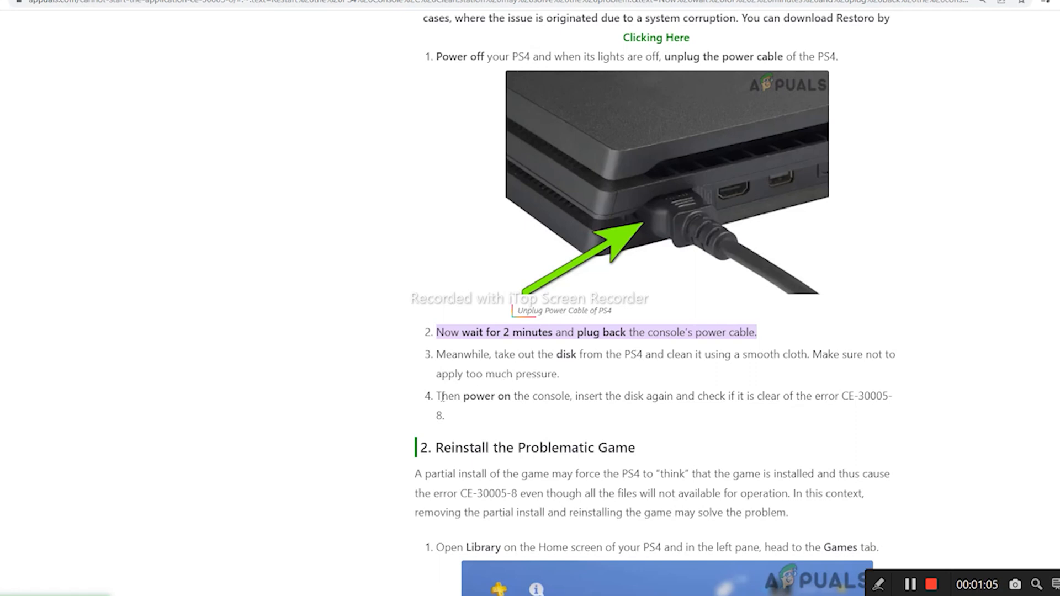
pyautogui.moveTo(437, 396); pyautogui.dragTo(506, 396)
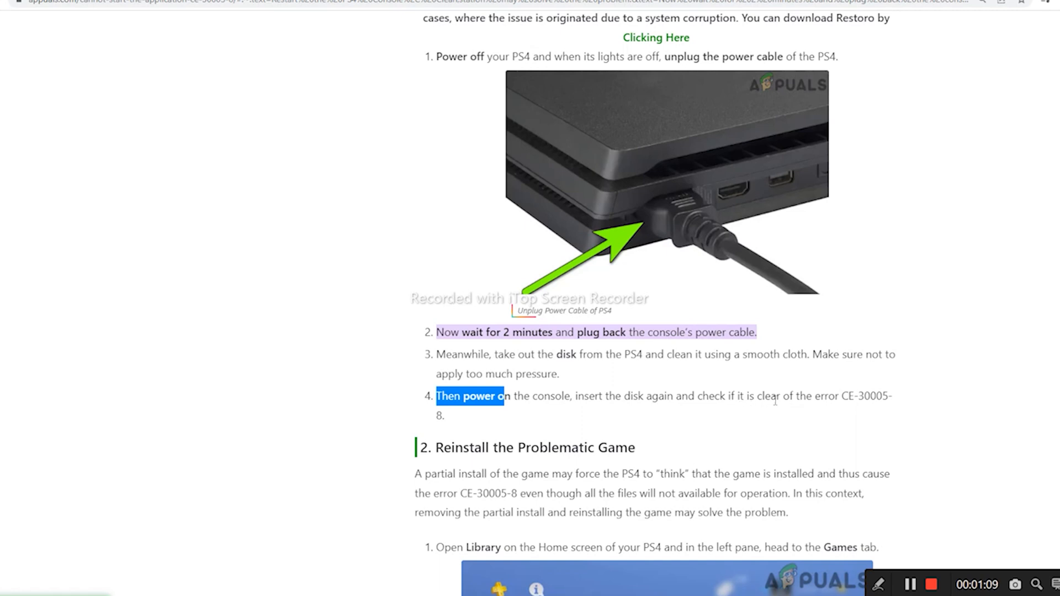
pyautogui.moveTo(990, 381)
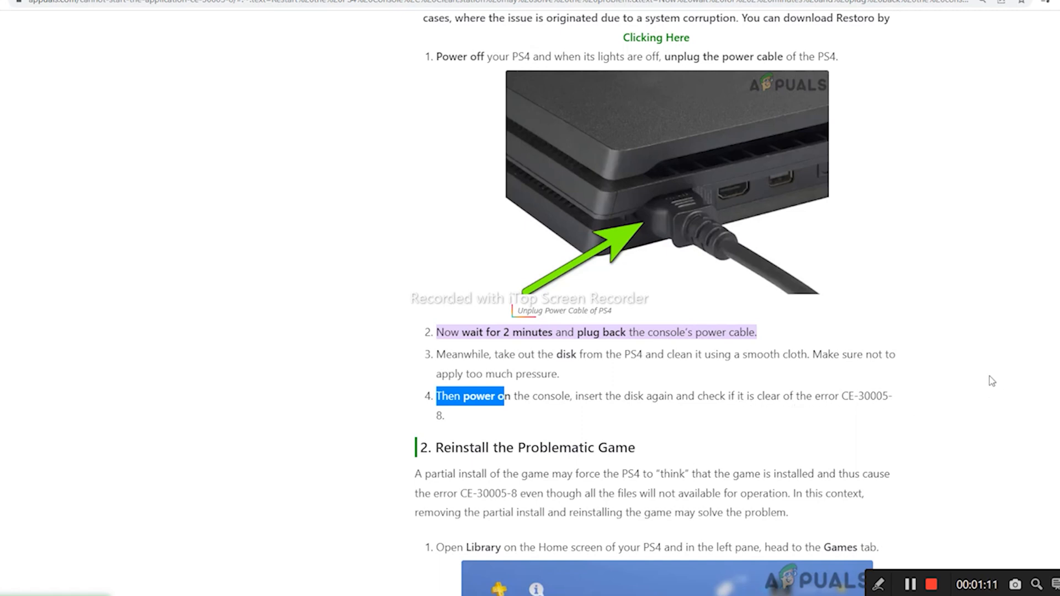
pyautogui.moveTo(994, 311)
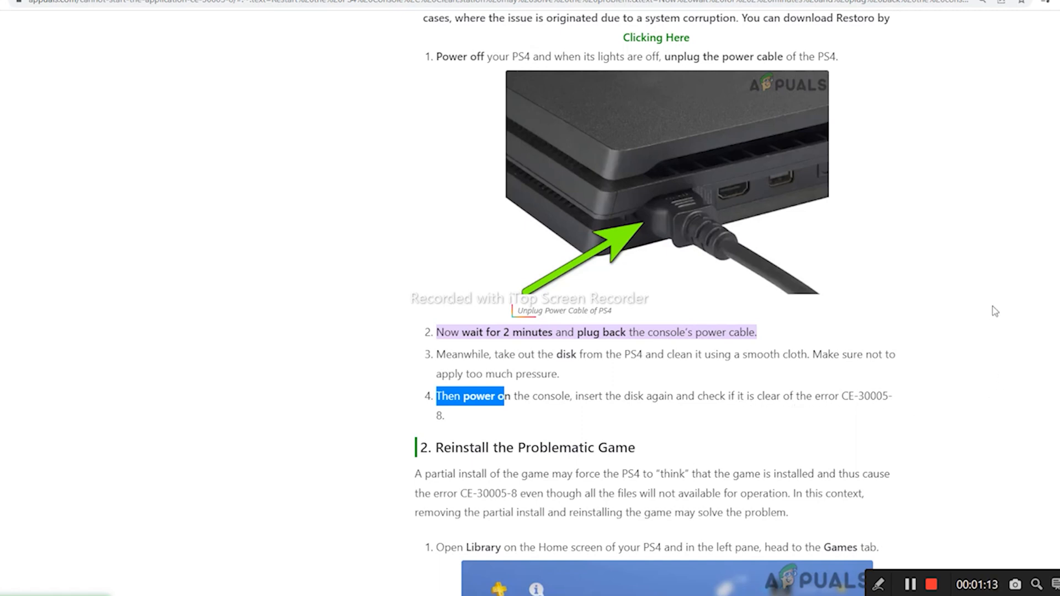
# Under Reinstall the Problematic Game, highlight step 1 about opening Library
pyautogui.scroll(-3)
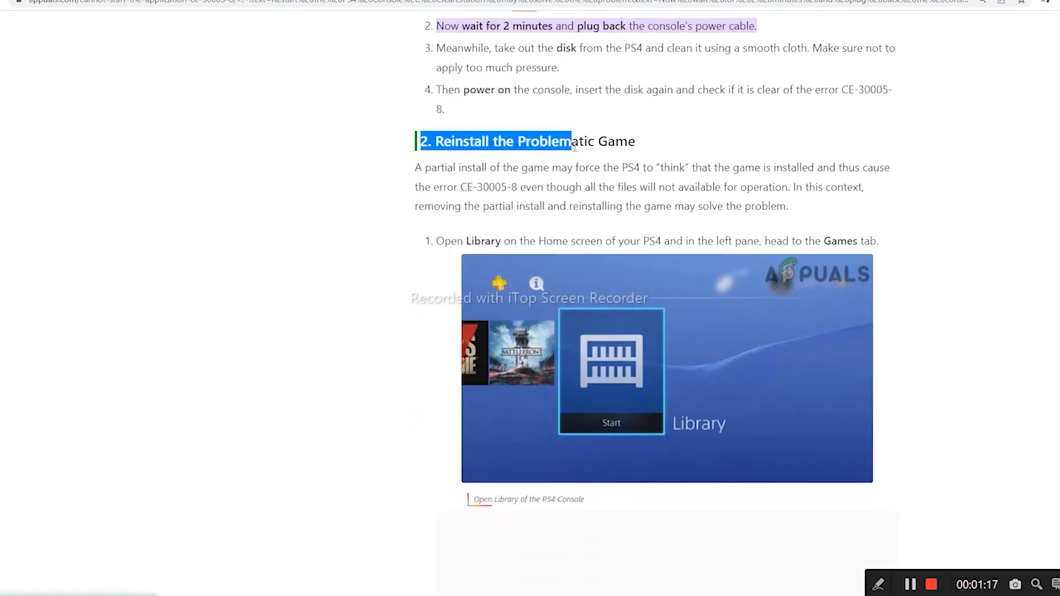
pyautogui.click(400, 165)
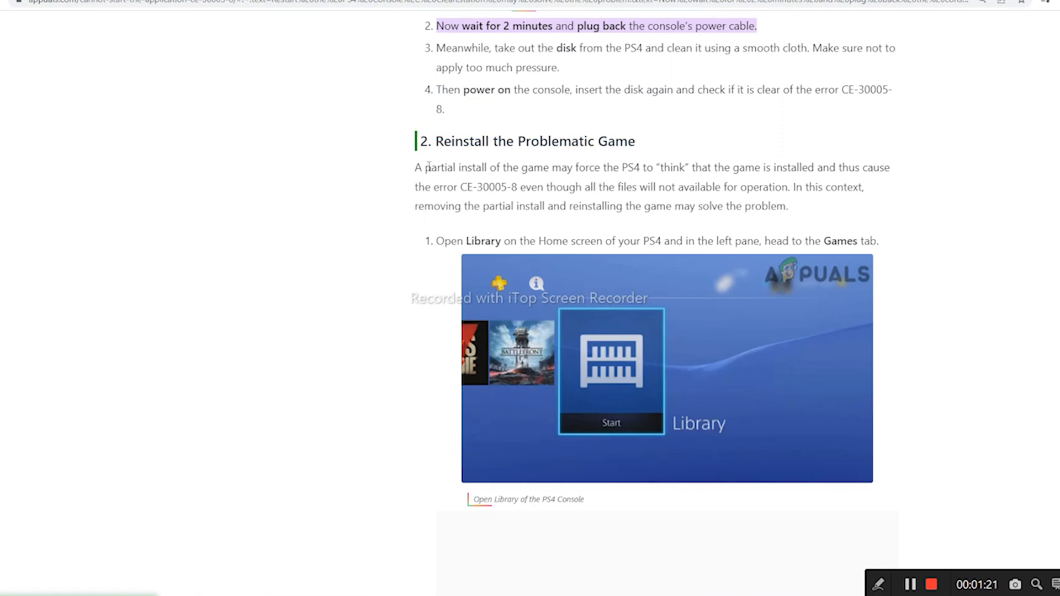
pyautogui.moveTo(411, 170)
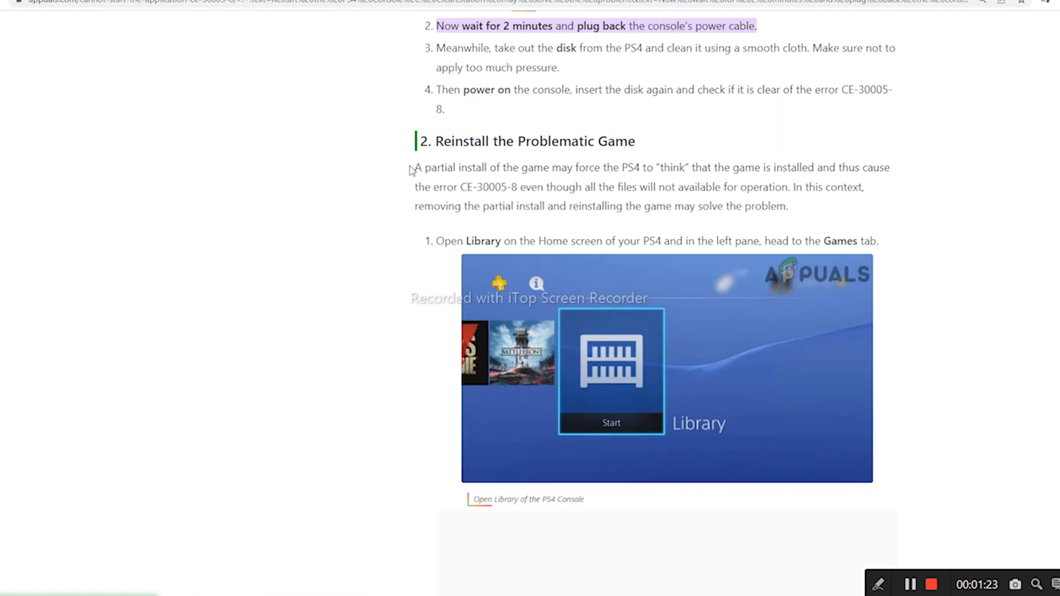
pyautogui.moveTo(962, 195)
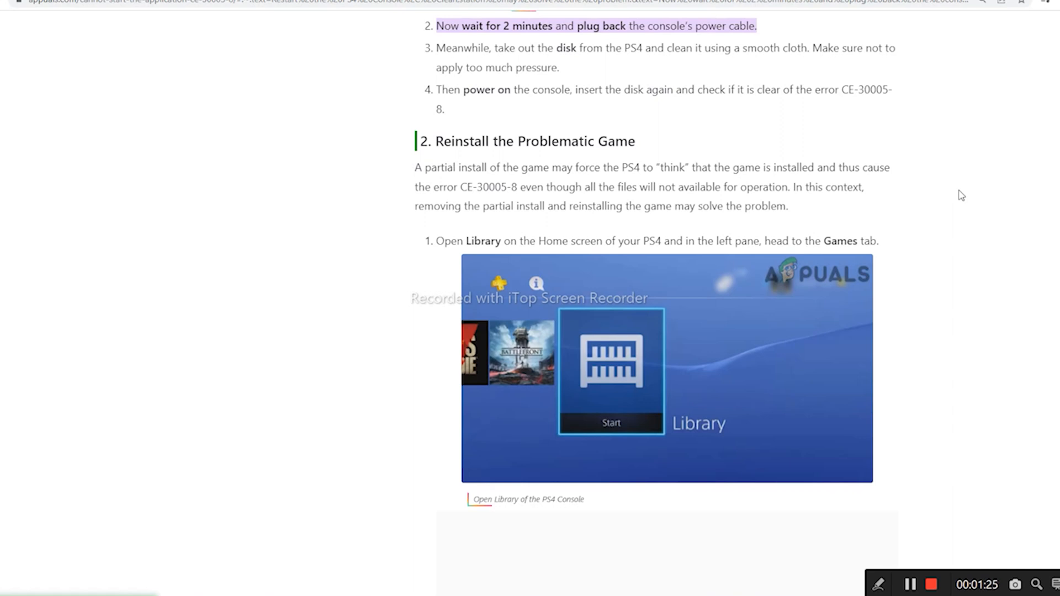
pyautogui.scroll(-3)
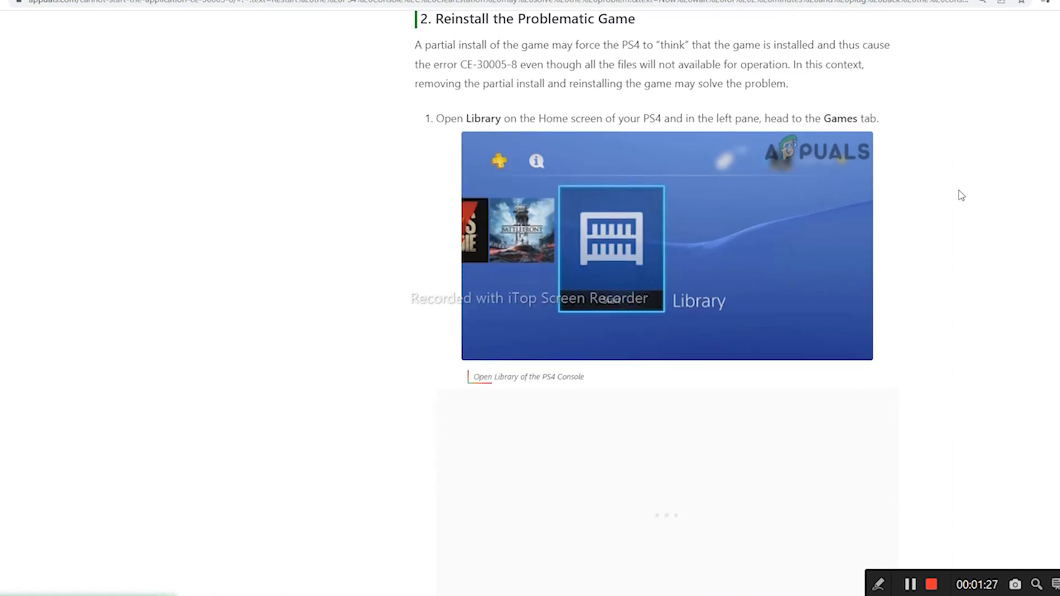
pyautogui.doubleClick(446, 118)
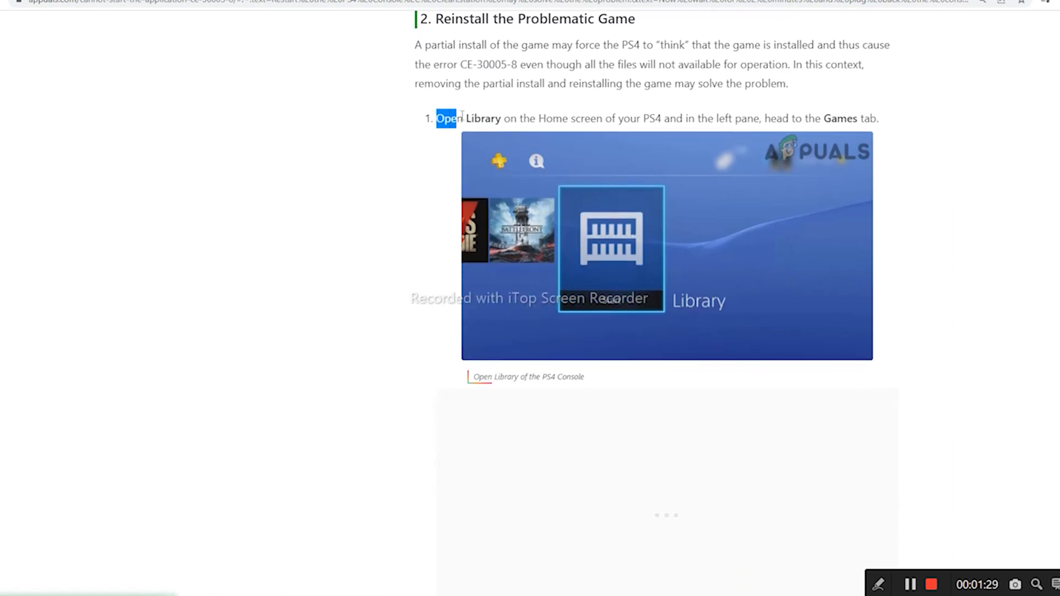
pyautogui.moveTo(436, 118); pyautogui.dragTo(615, 118)
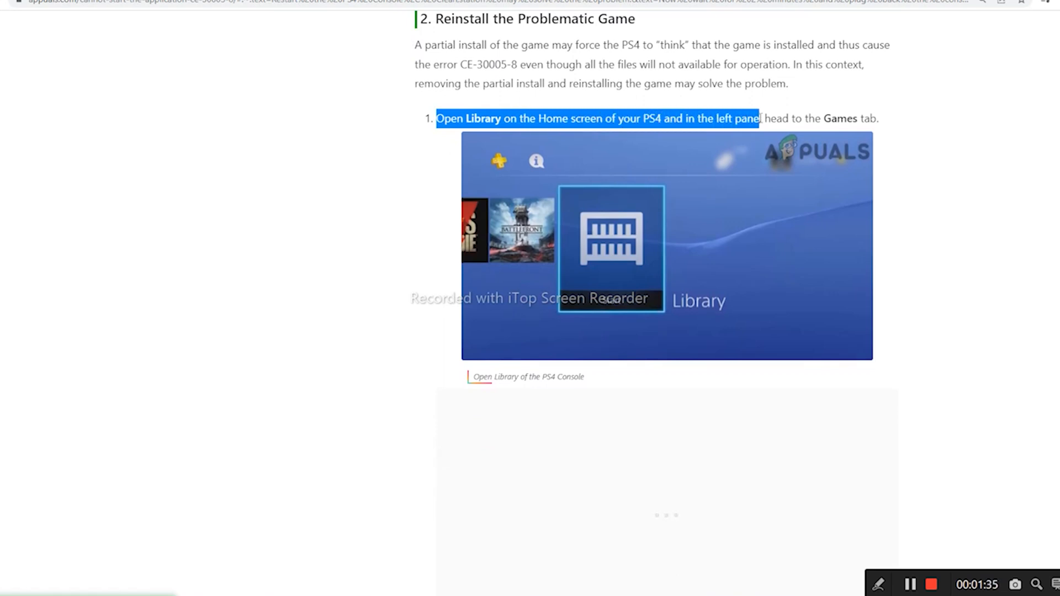
pyautogui.click(954, 179)
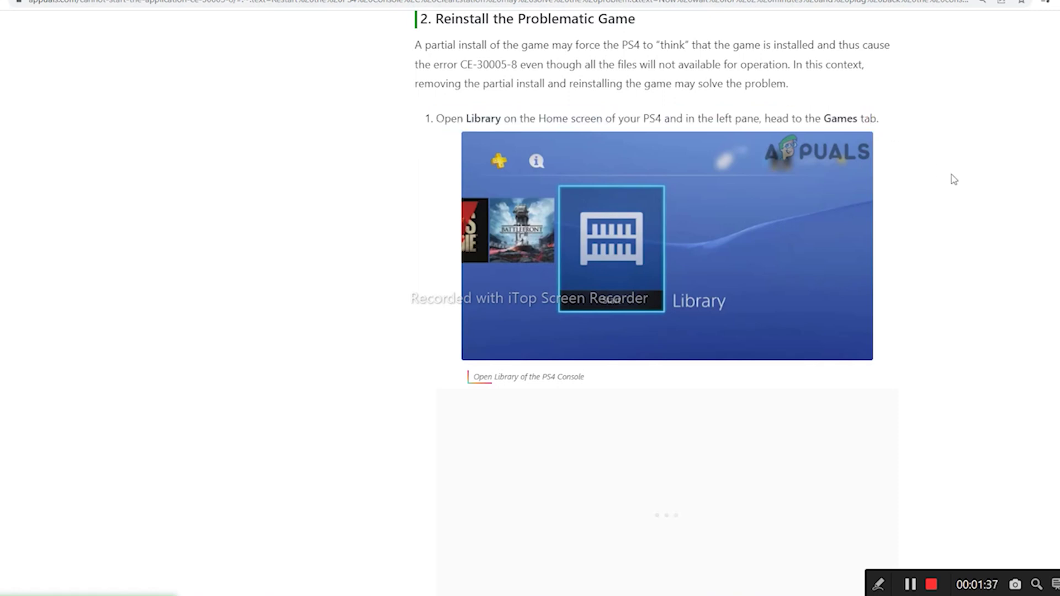
# Highlight step 2 about selecting the problematic game and continue to the delete step
pyautogui.scroll(-3)
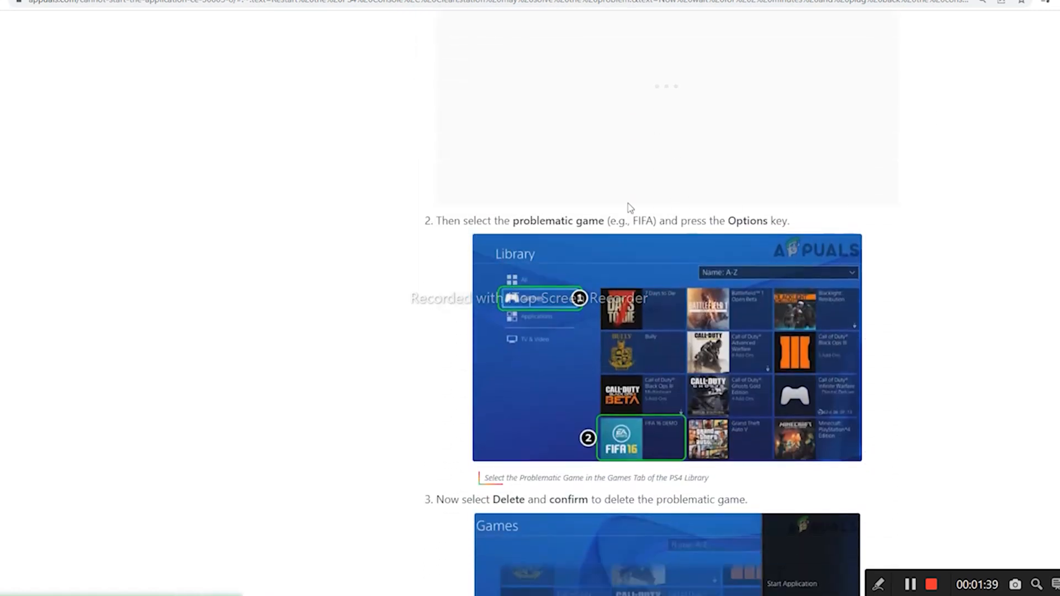
pyautogui.moveTo(441, 221); pyautogui.dragTo(553, 221)
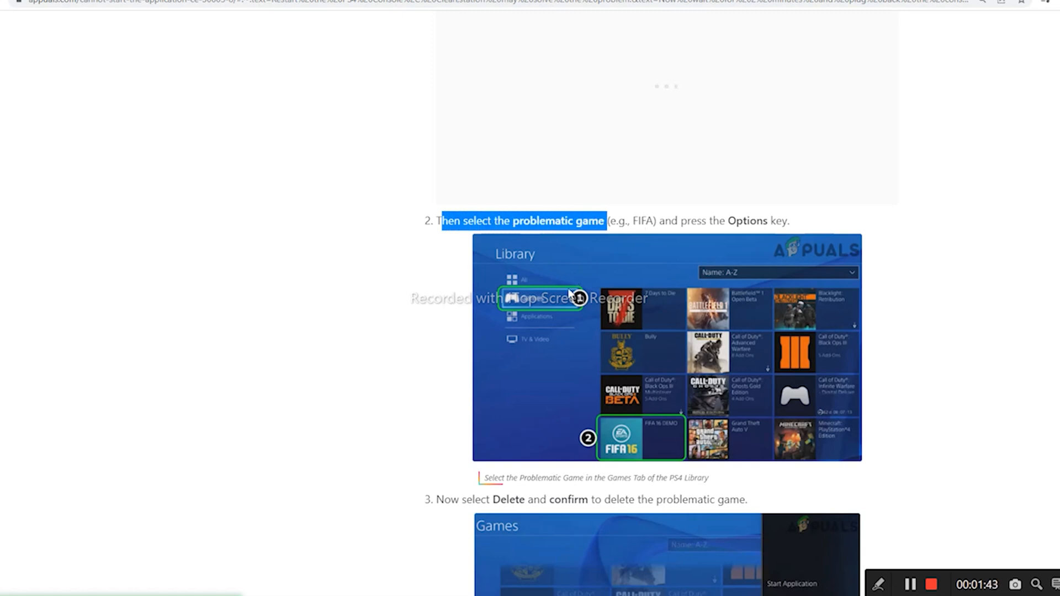
pyautogui.moveTo(605, 268)
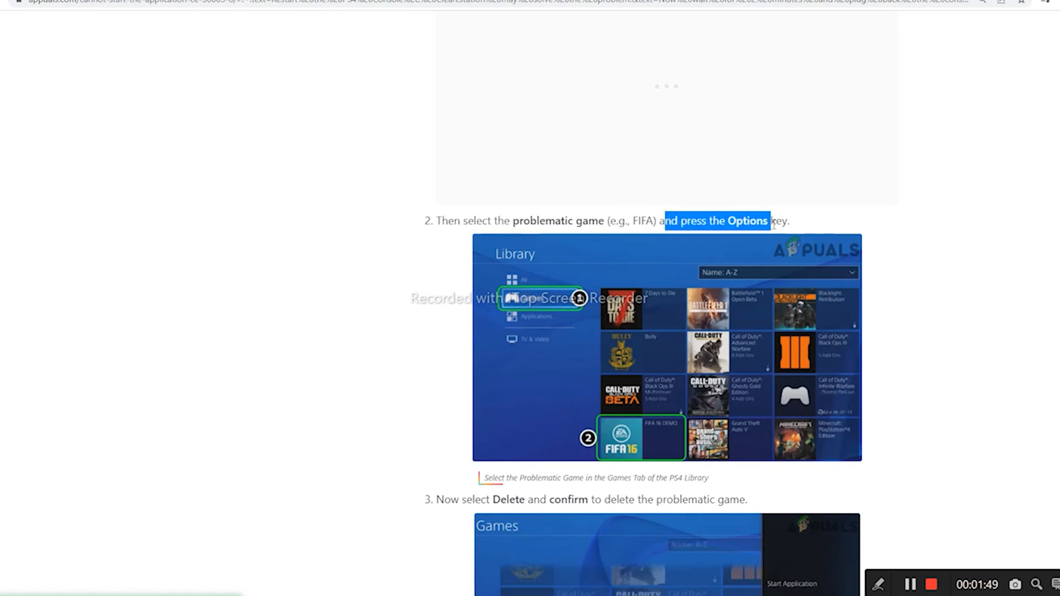
pyautogui.scroll(-3)
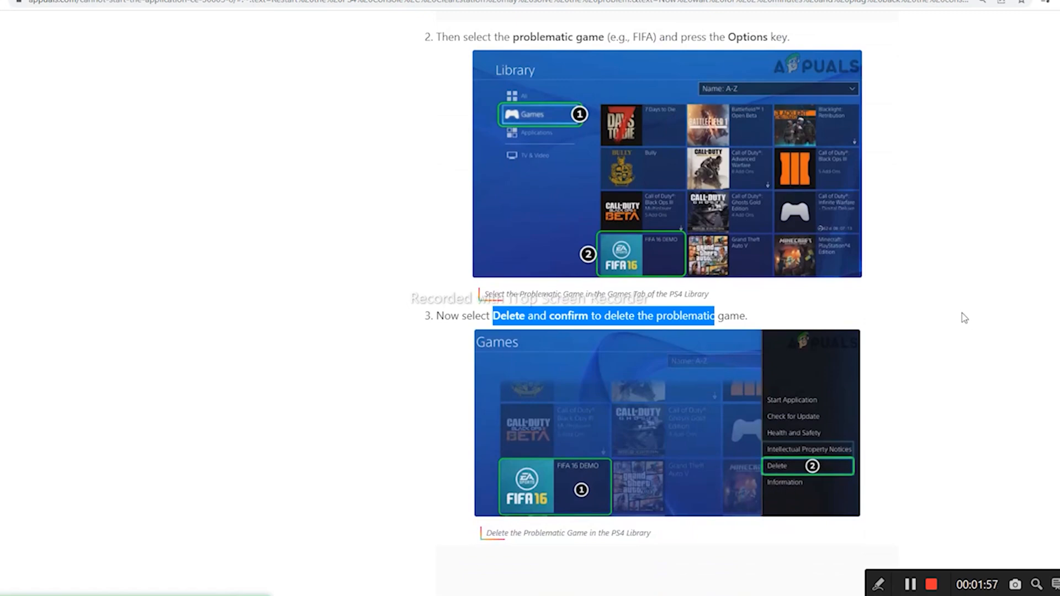
# Scroll to the final reinstall step, rebooting the PS4, and the section 3 heading
pyautogui.scroll(-3)
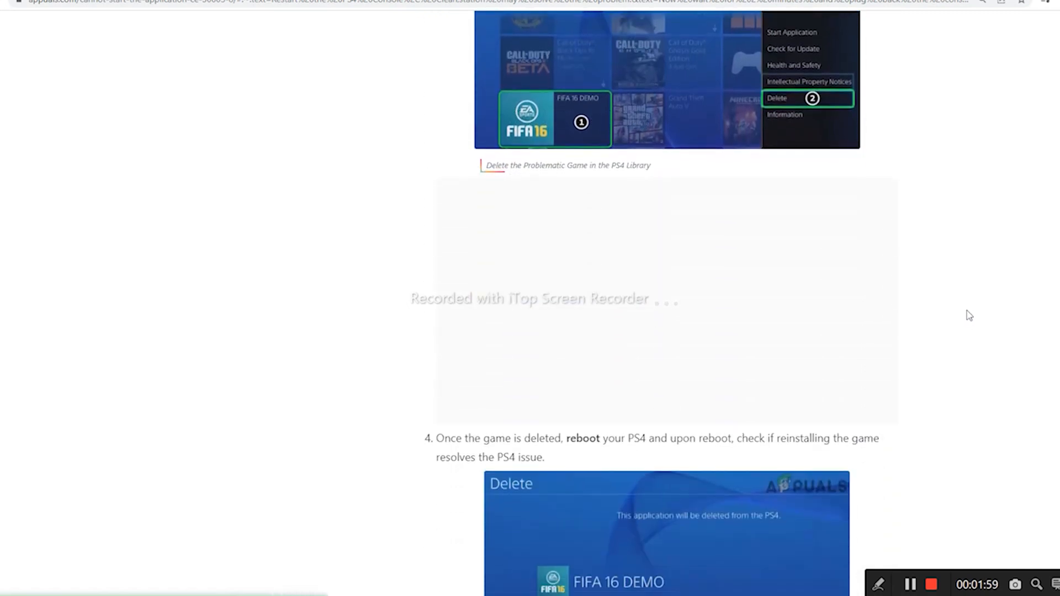
pyautogui.scroll(-3)
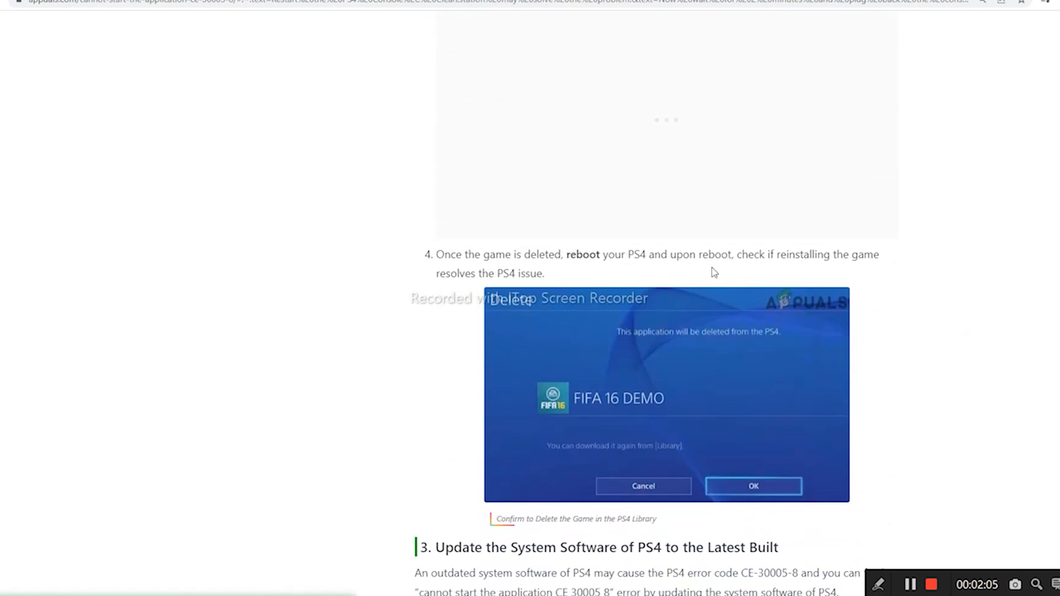
pyautogui.moveTo(905, 282)
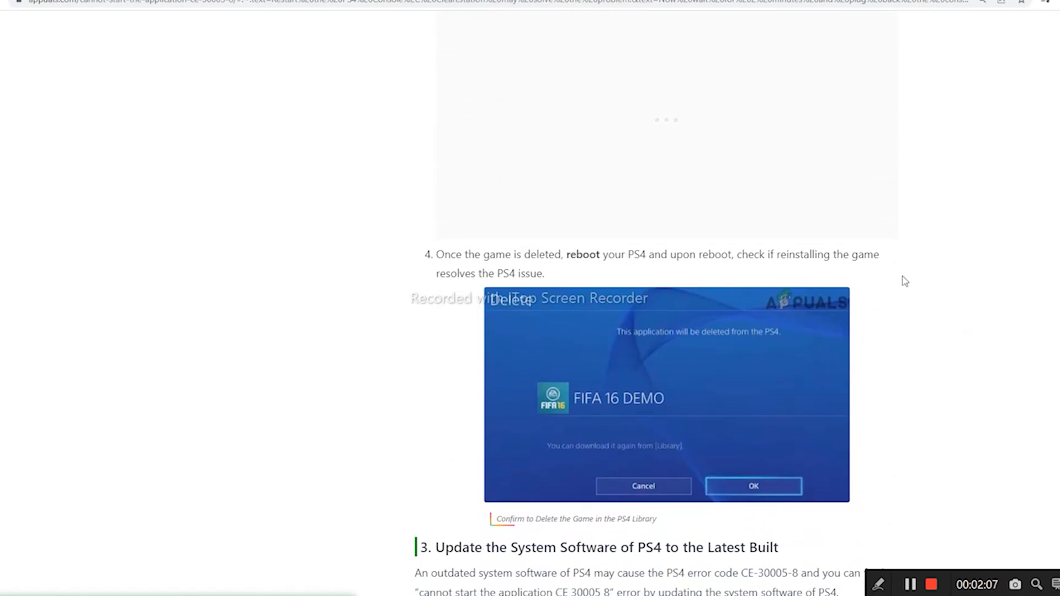
pyautogui.moveTo(926, 296)
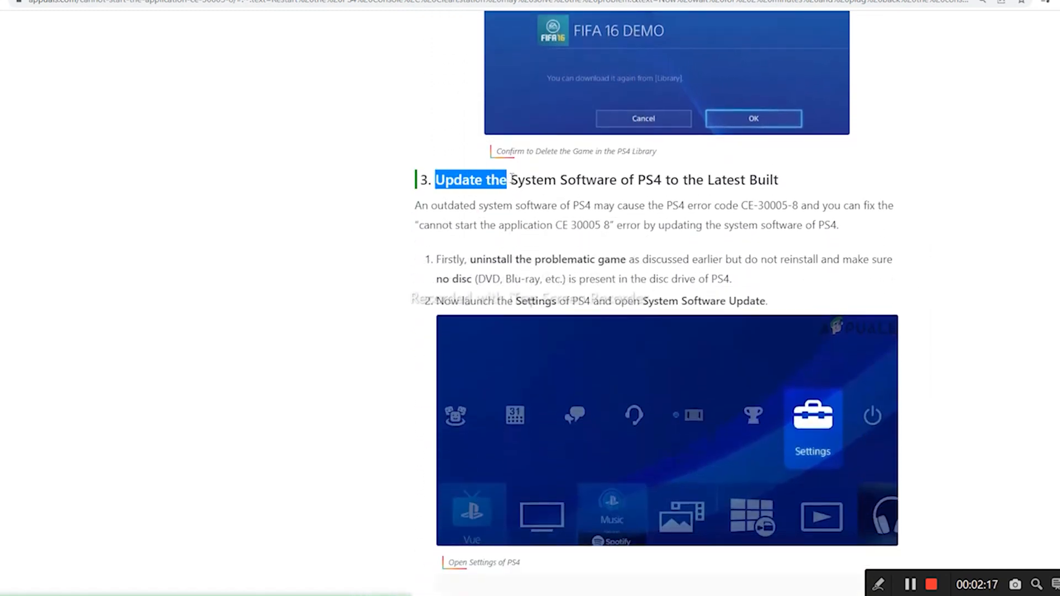
# Highlight the full "Update the System Software of PS4" section heading
pyautogui.moveTo(507, 180); pyautogui.dragTo(679, 180)
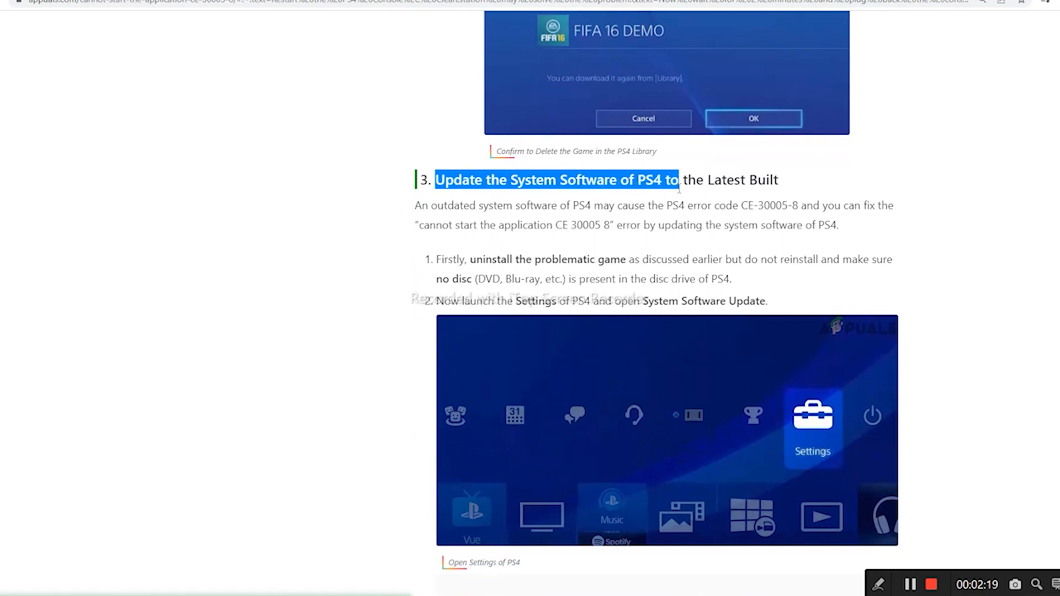
pyautogui.moveTo(678, 180); pyautogui.dragTo(781, 180)
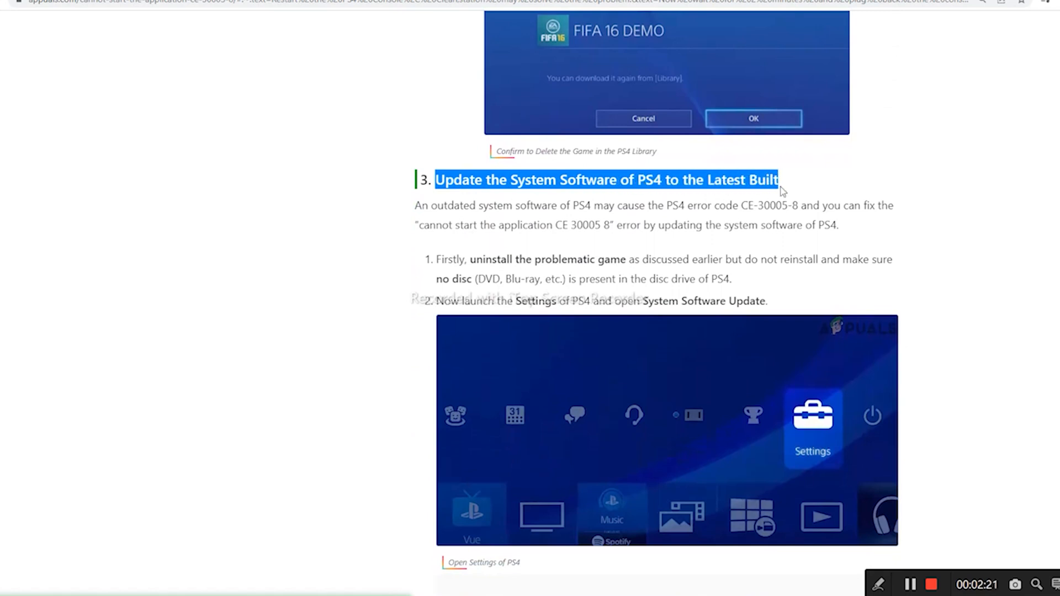
pyautogui.scroll(-3)
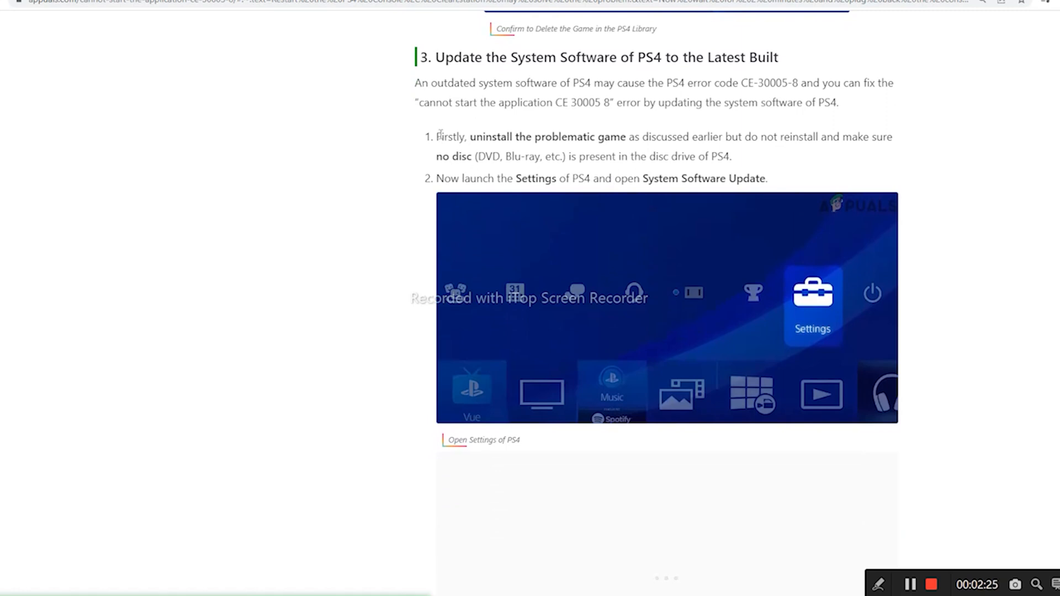
# Highlight step 2 about launching Settings and opening System Software Update
pyautogui.moveTo(436, 136); pyautogui.dragTo(497, 137)
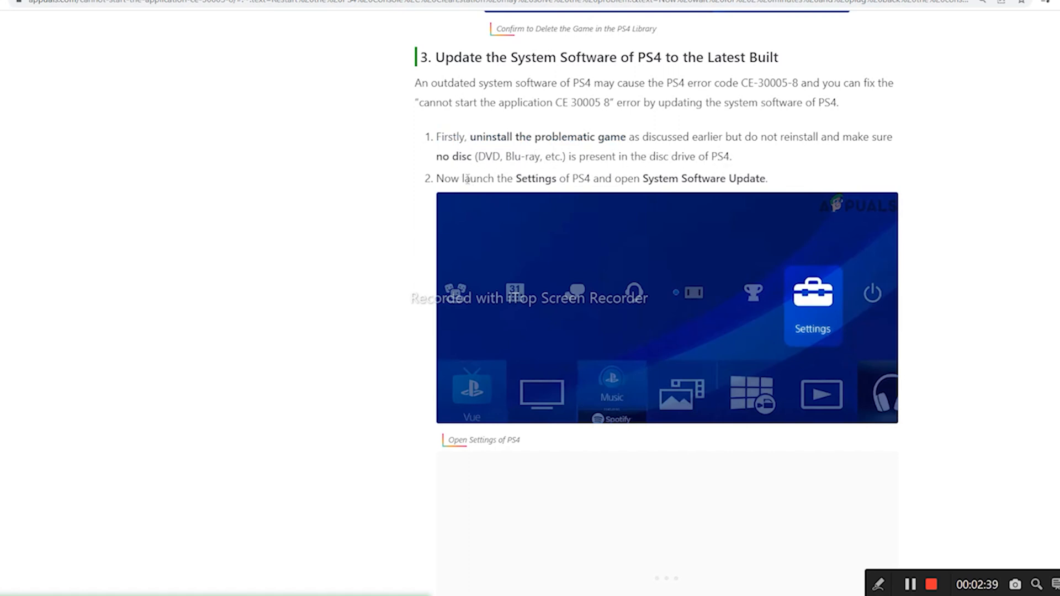
pyautogui.moveTo(465, 179); pyautogui.dragTo(590, 179)
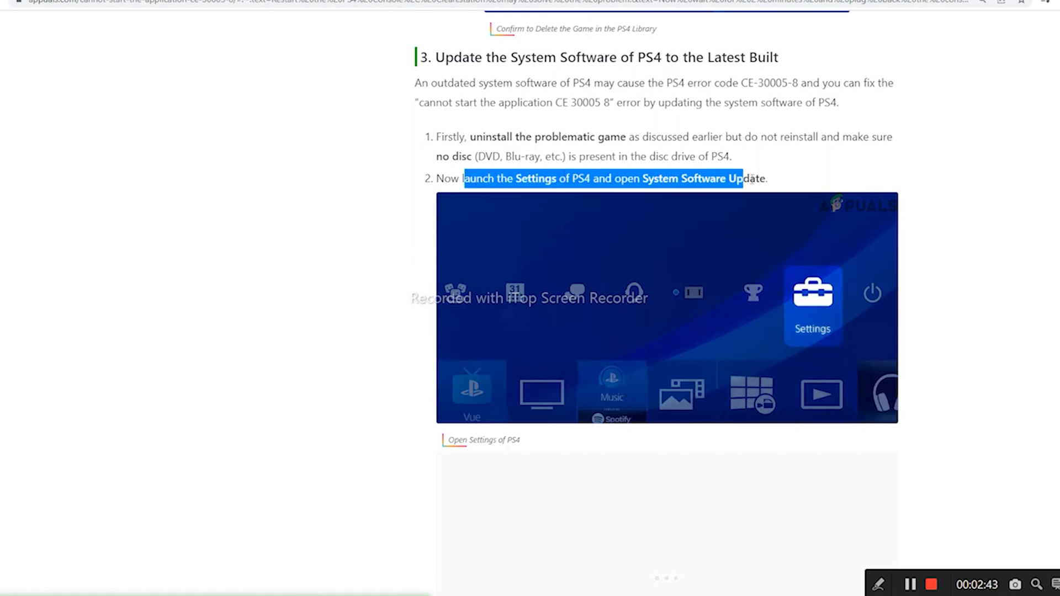
pyautogui.scroll(-3)
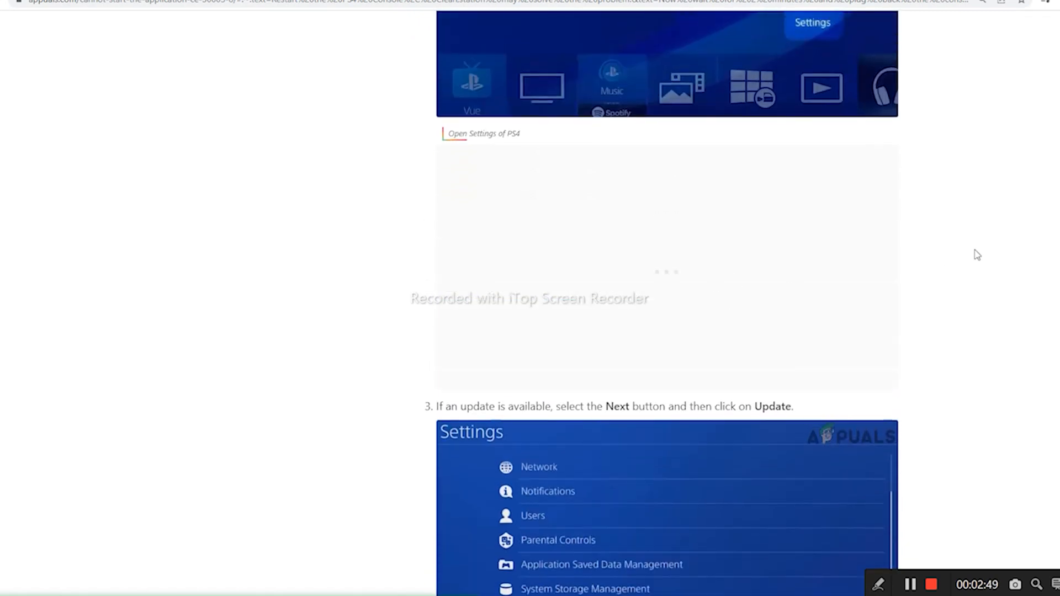
# Scroll to steps 3 and 4 on installing the update and checking whether CE-30005-8 clears
pyautogui.scroll(-3)
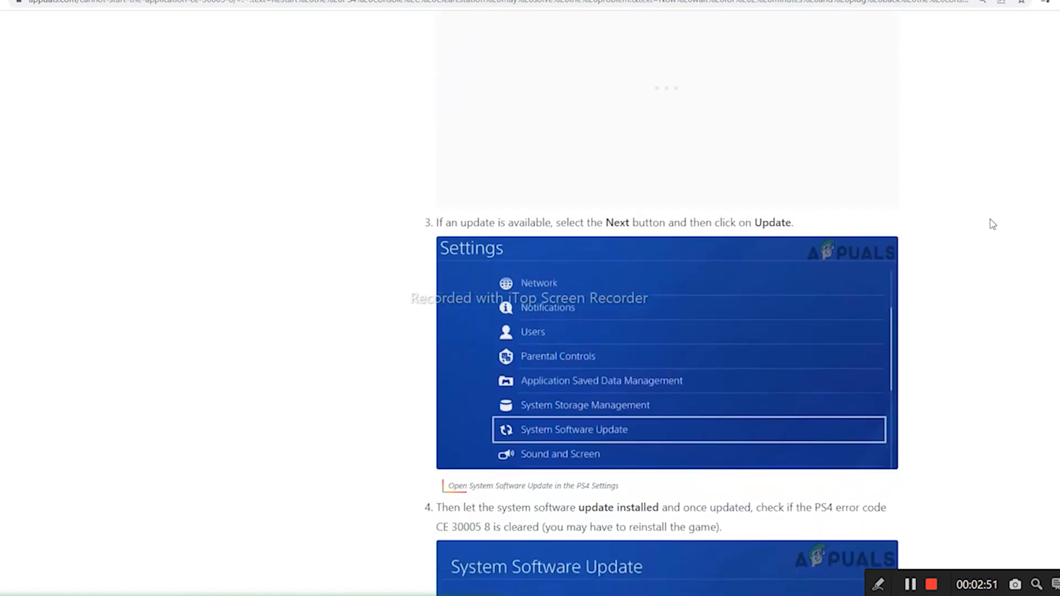
pyautogui.scroll(-3)
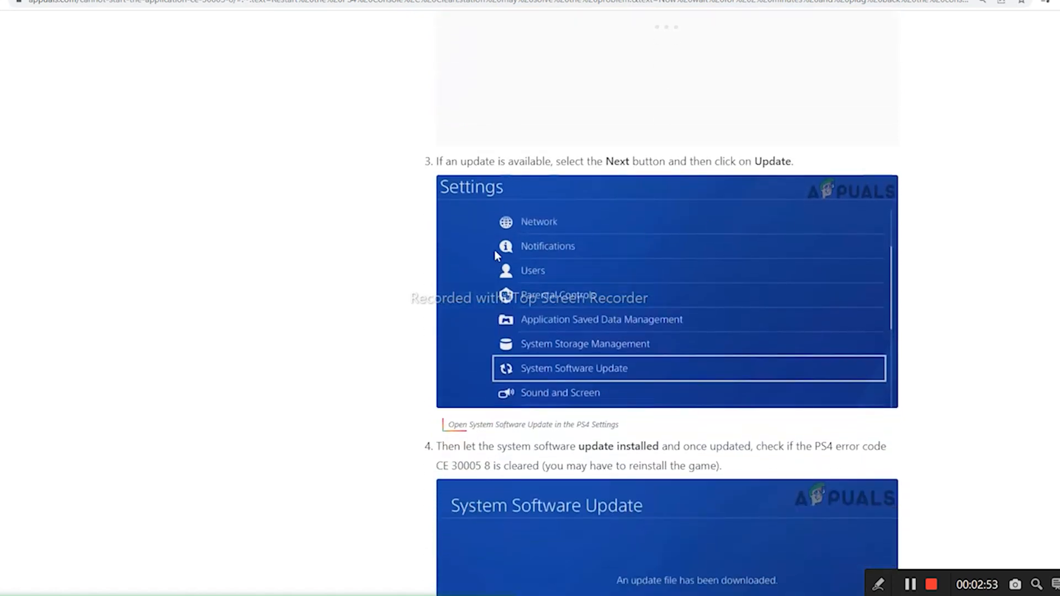
pyautogui.scroll(-3)
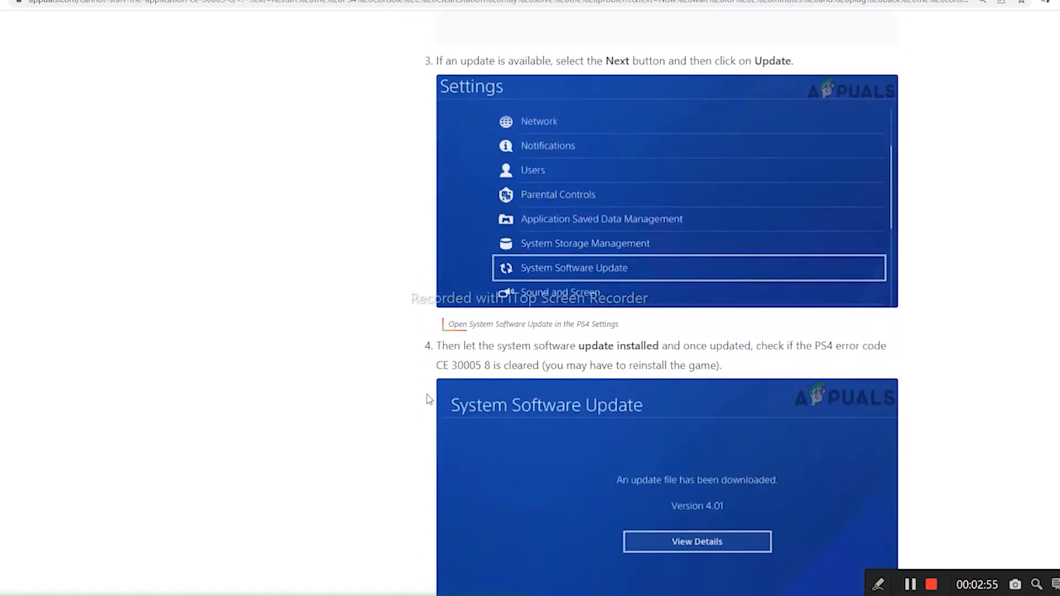
pyautogui.scroll(-3)
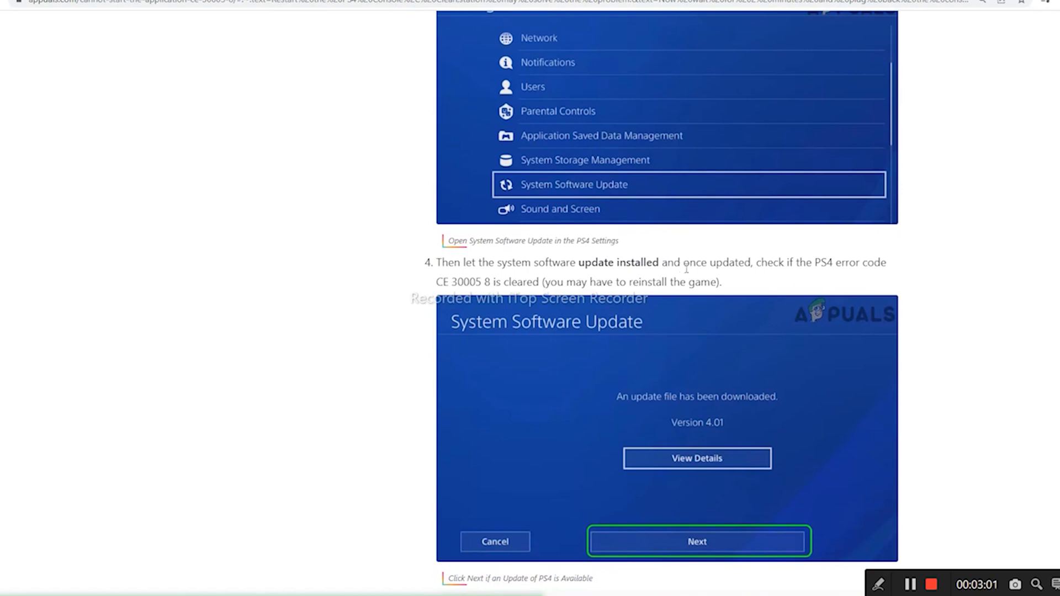
pyautogui.moveTo(778, 274)
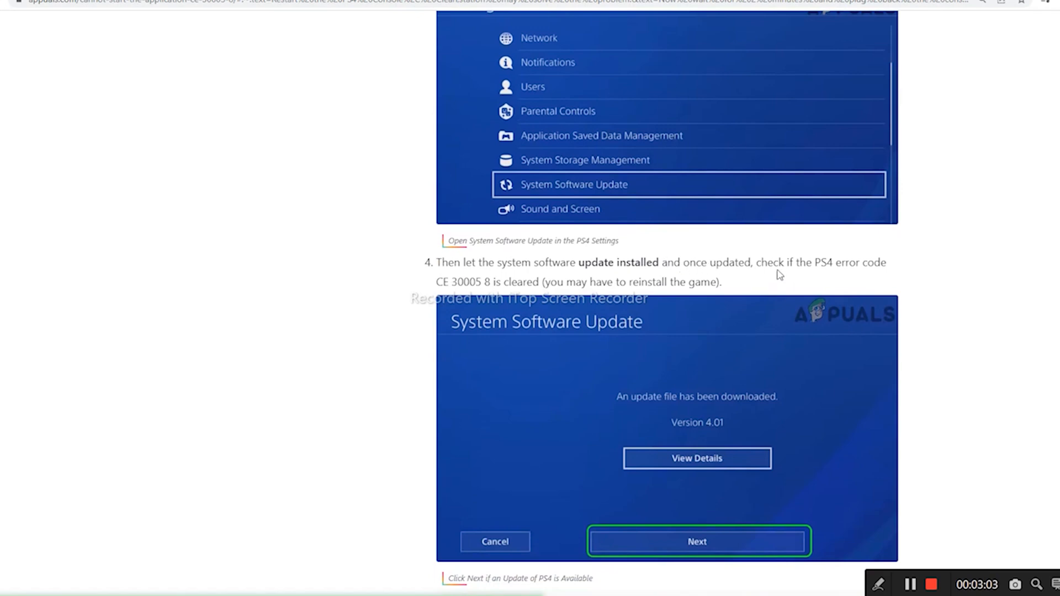
pyautogui.moveTo(890, 271)
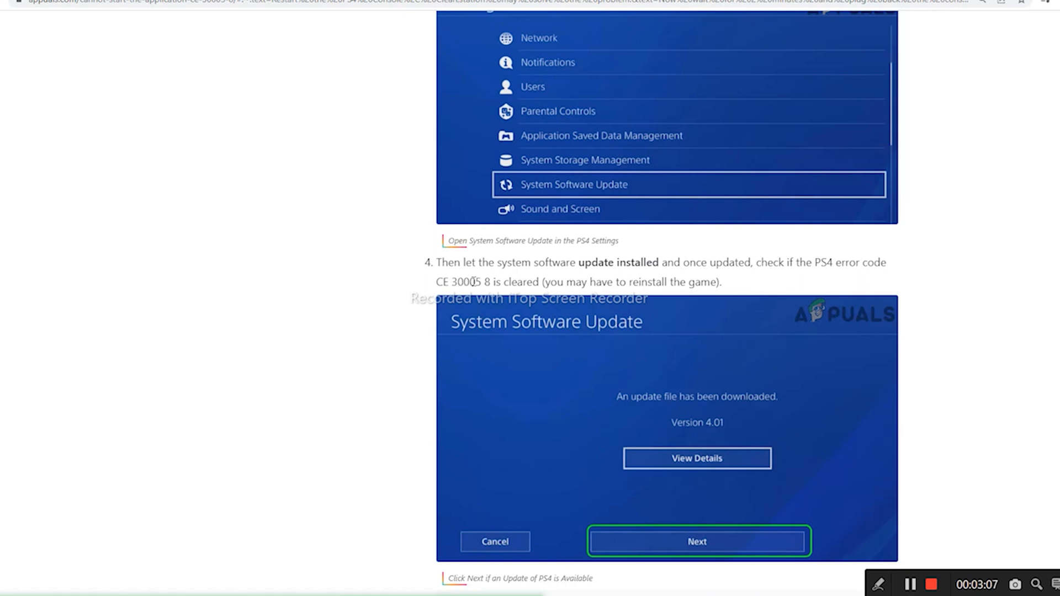
pyautogui.moveTo(845, 287)
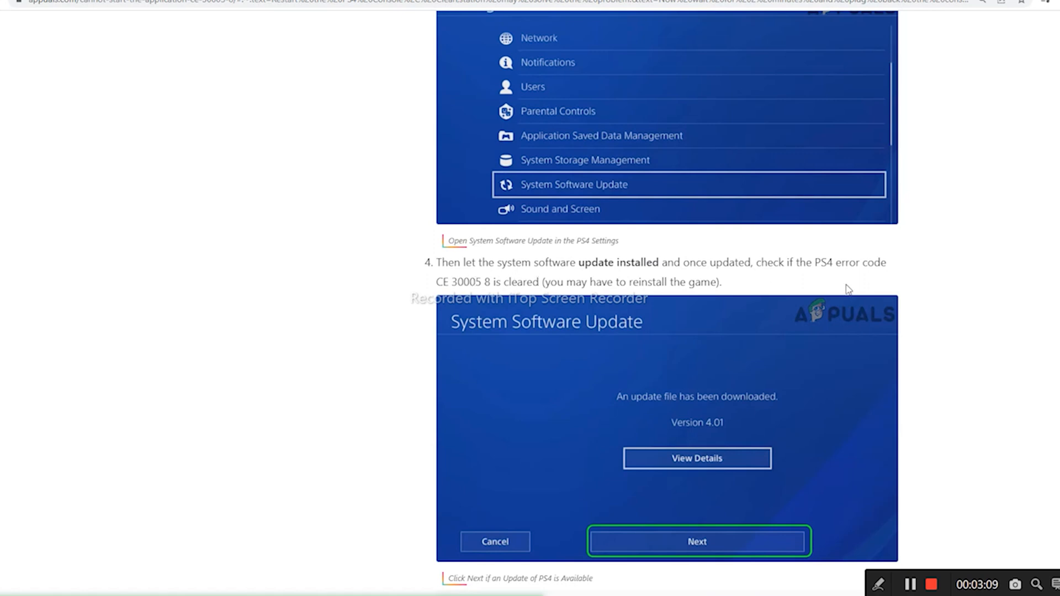
pyautogui.moveTo(983, 268)
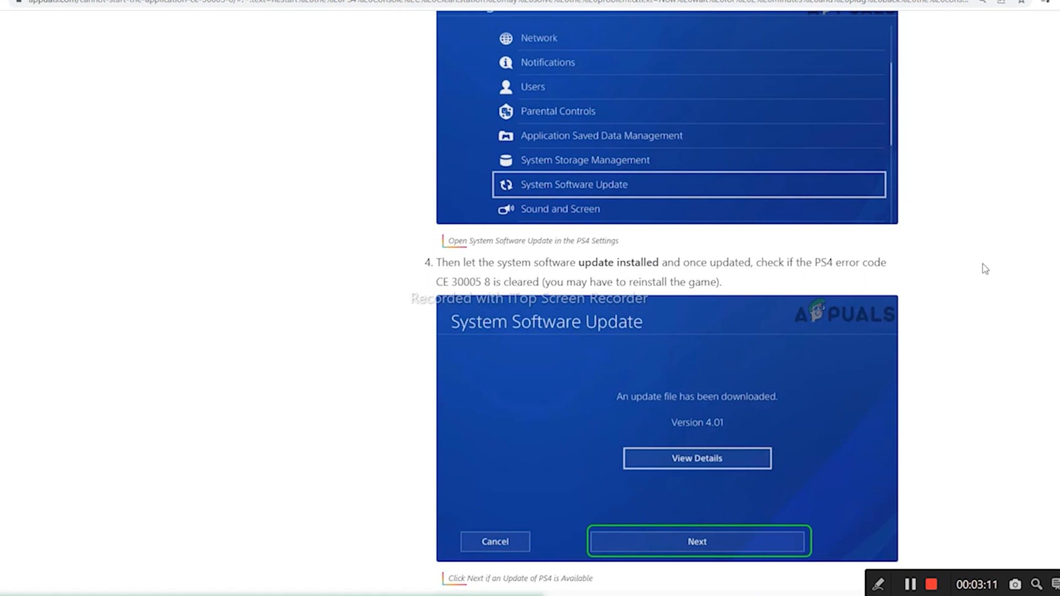